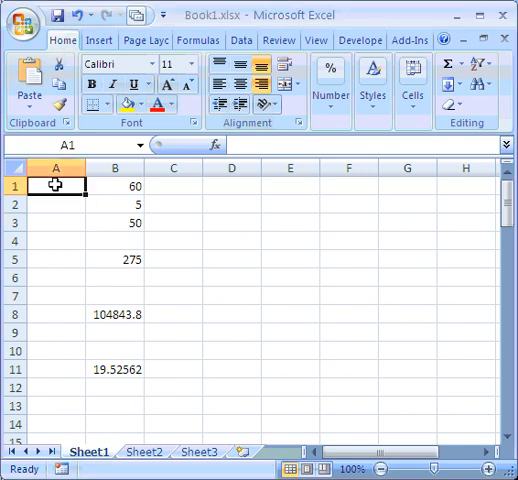
- Review the column B values, then show the add-in's custom toolbars and pick a toolbar command
click(114, 204)
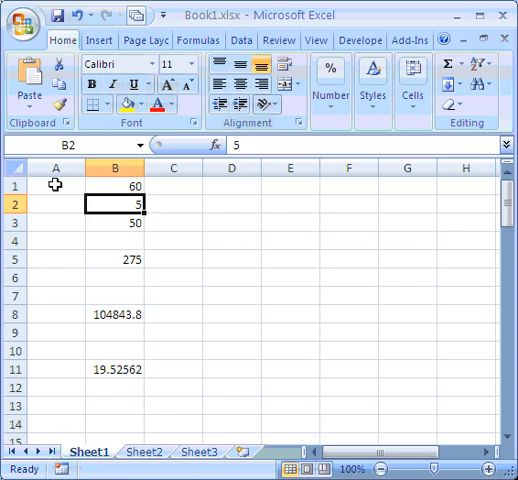
click(112, 222)
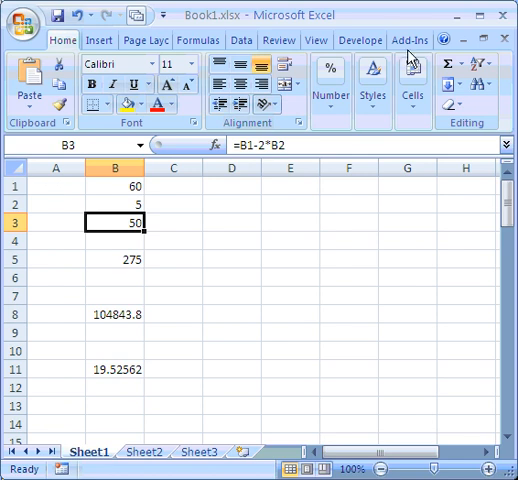
mouse_move(412, 42)
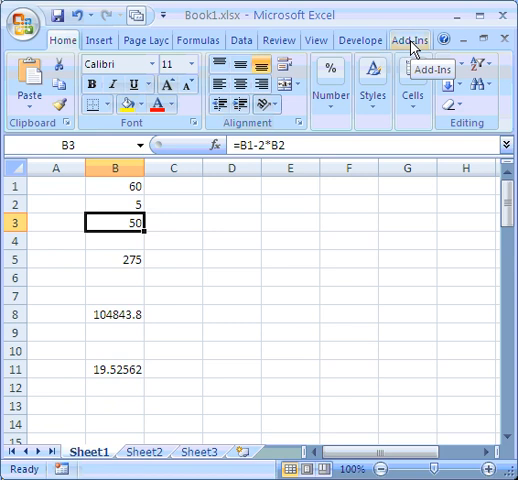
click(412, 40)
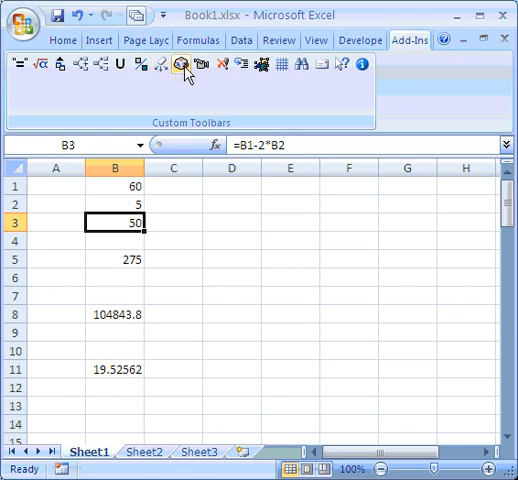
click(56, 188)
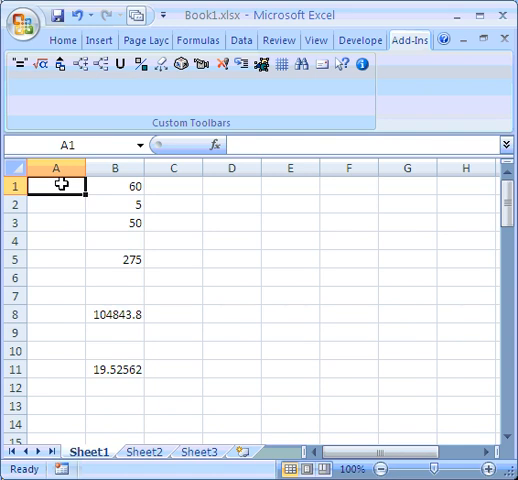
- Label A1, A2 and A3 with 'do =', 't =' and 'di =' beside 60, 5 and 50
text(do =)
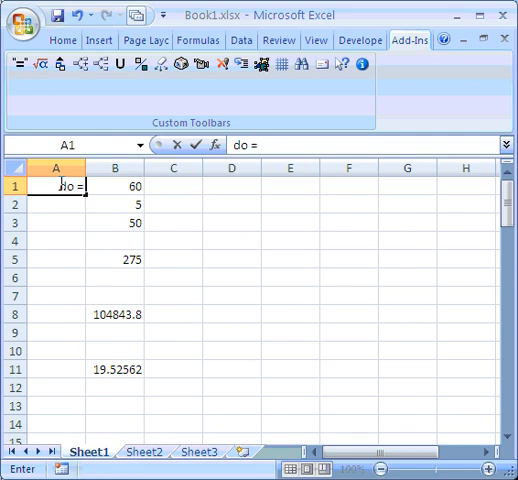
mouse_move(52, 208)
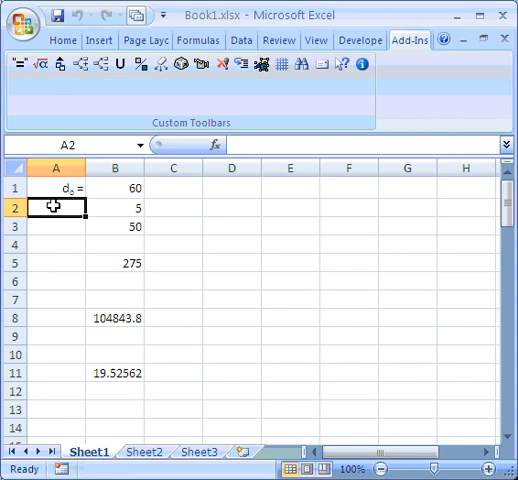
text(t)
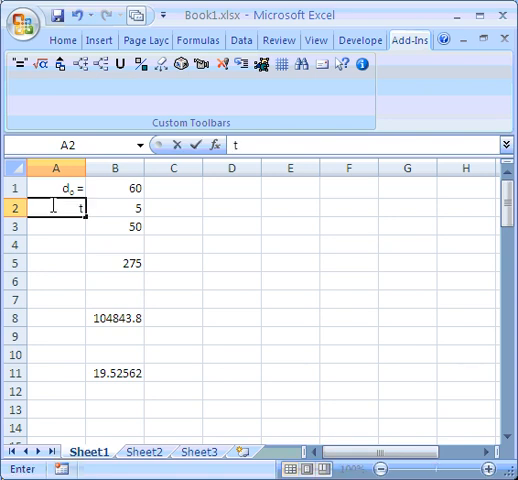
key(Enter)
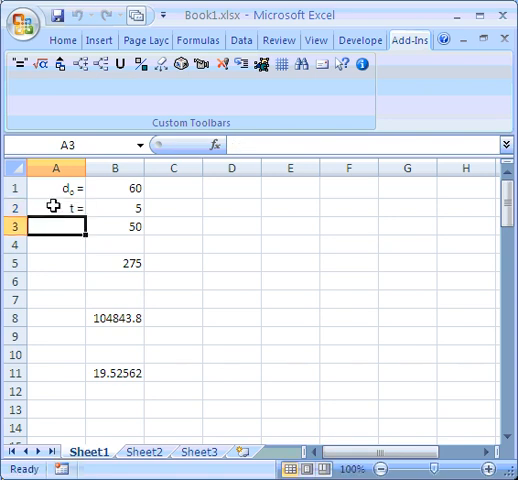
text(di =)
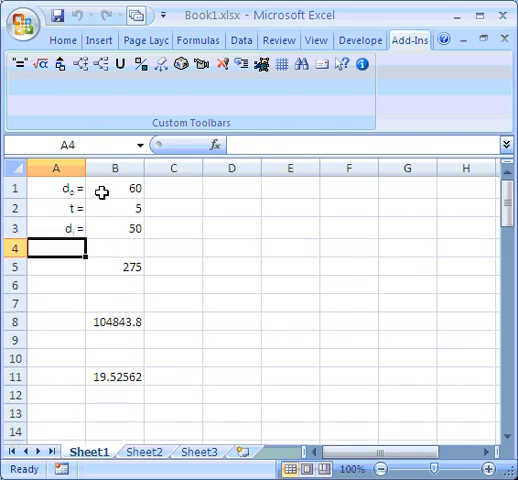
mouse_move(128, 240)
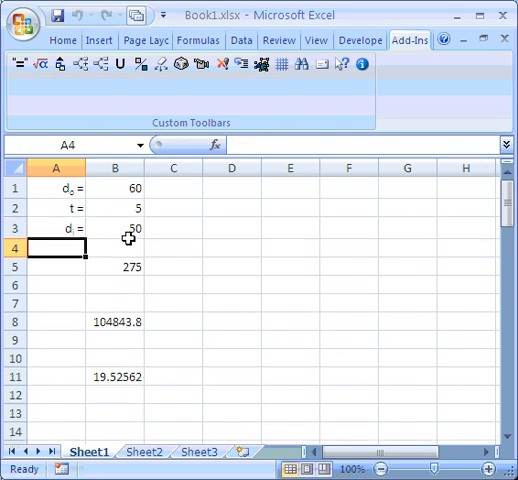
mouse_move(180, 224)
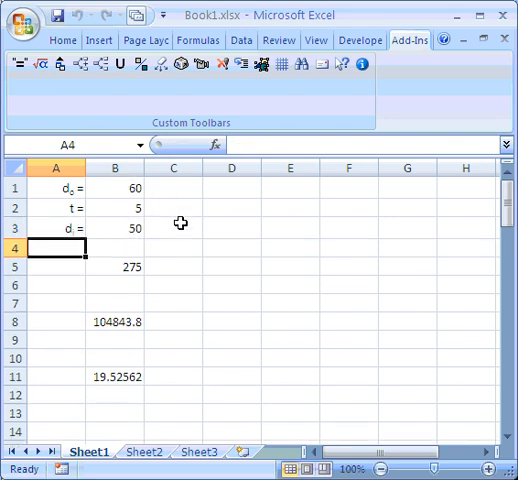
- Enter =eqs(B3) in C3 so the formula renders as d = d₀ − 2t beside 50
click(174, 228)
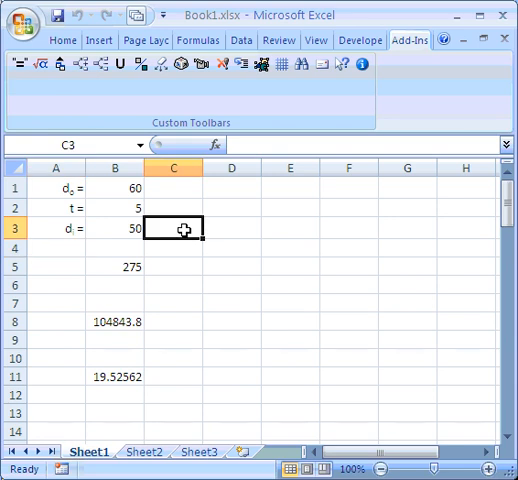
text(=e)
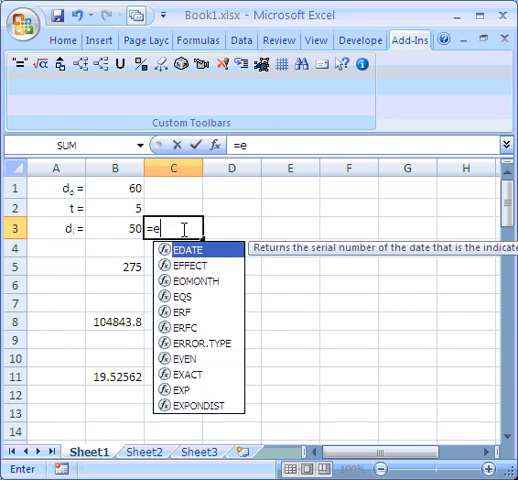
text(qs)
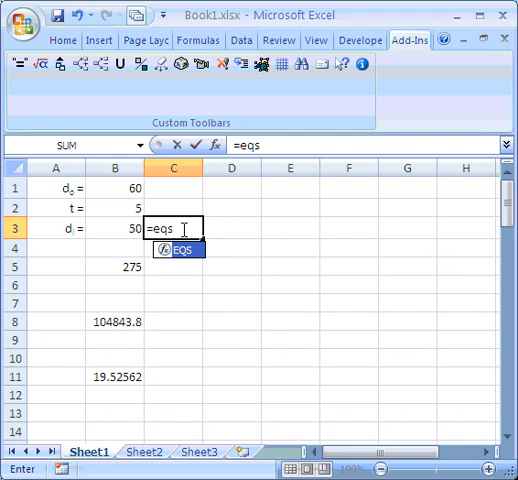
text(()
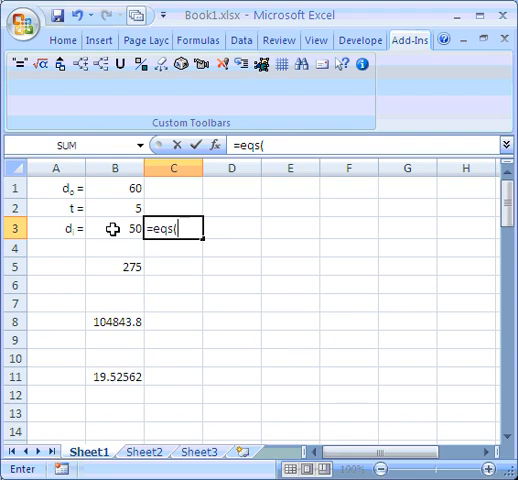
click(114, 228)
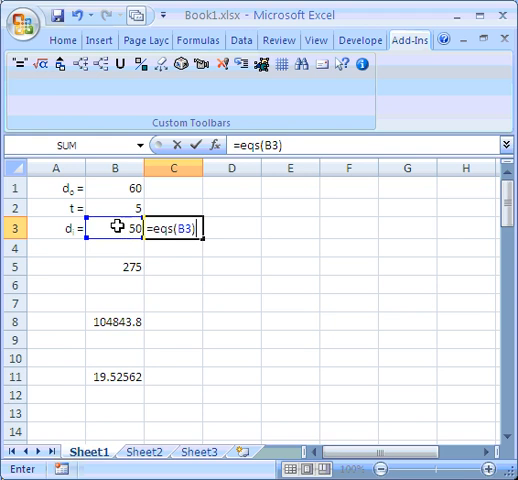
key(Enter)
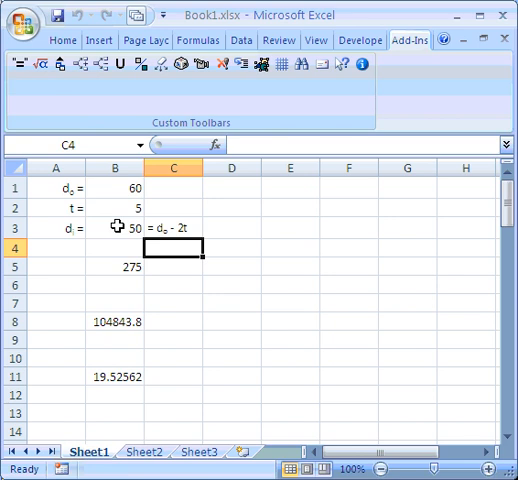
click(56, 266)
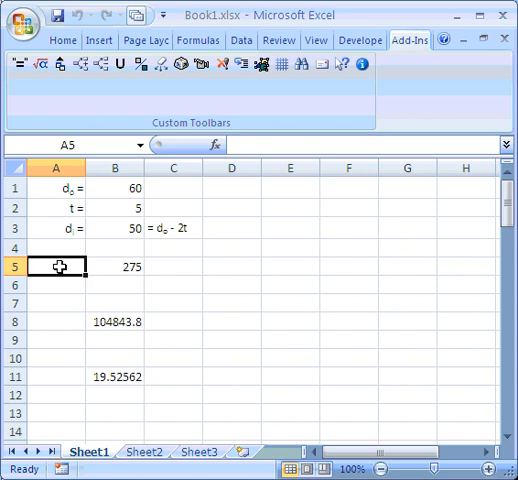
- Label the results 'A=' and 'I =' in column A and select C5:C11
text(A=)
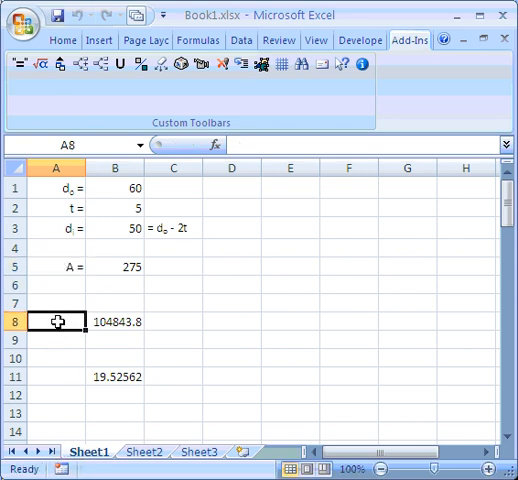
text(I =)
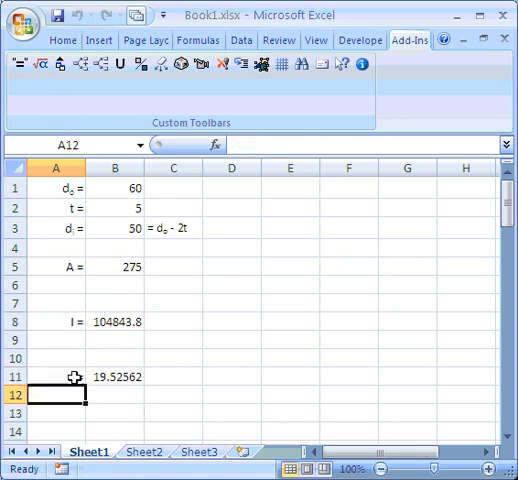
drag(172, 266, 172, 404)
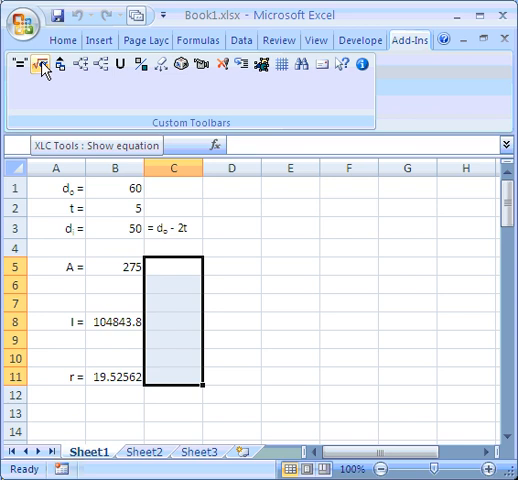
- Render the A, I and r equations in column C with the XLC Show equation command
click(40, 66)
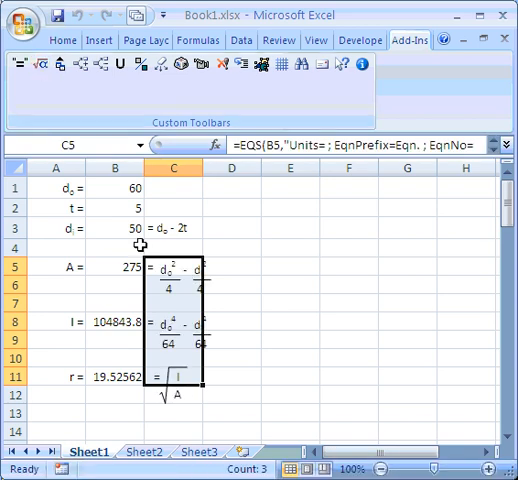
click(114, 288)
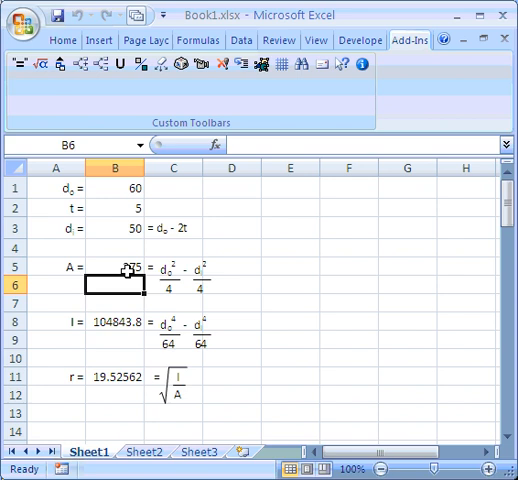
click(112, 268)
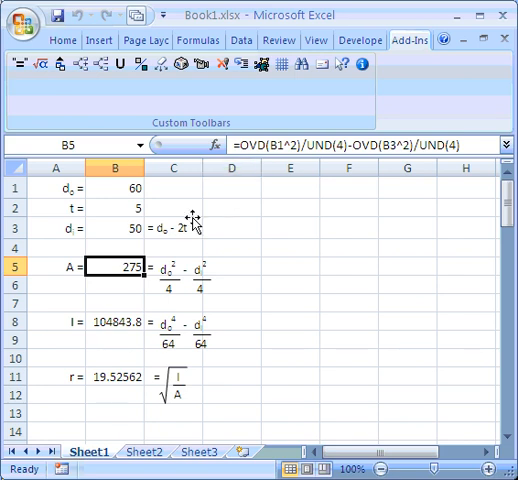
mouse_move(62, 188)
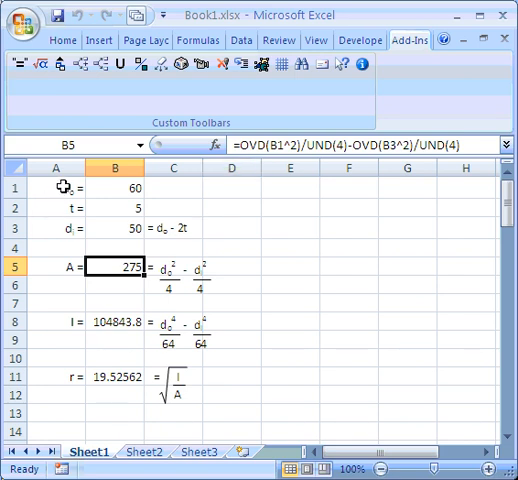
mouse_move(180, 64)
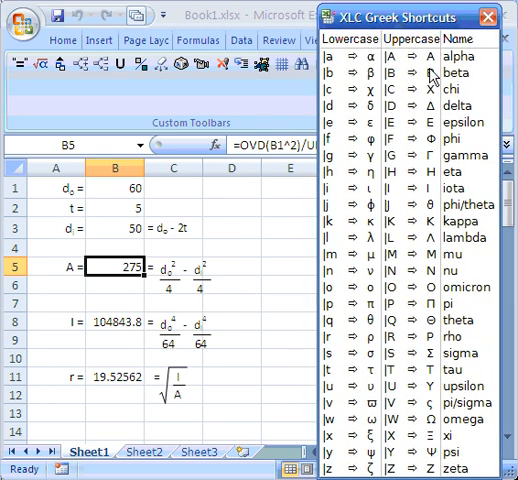
mouse_move(336, 244)
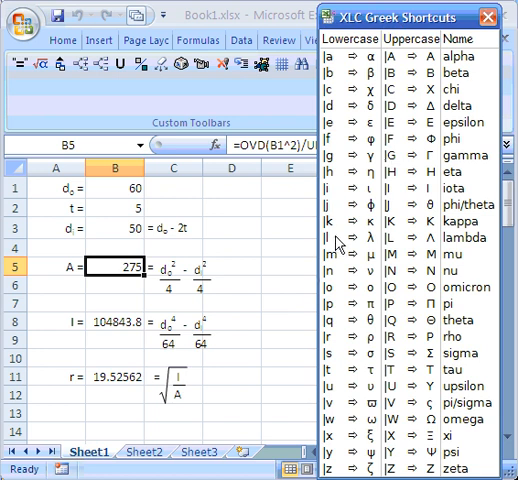
mouse_move(396, 216)
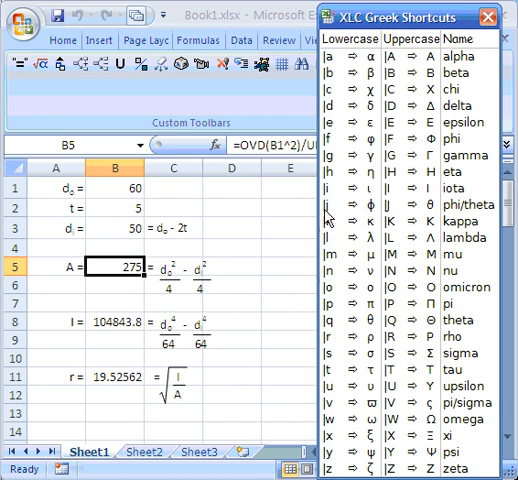
mouse_move(374, 212)
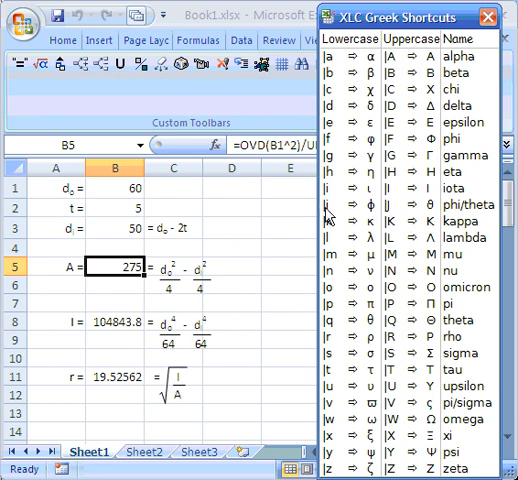
mouse_move(332, 210)
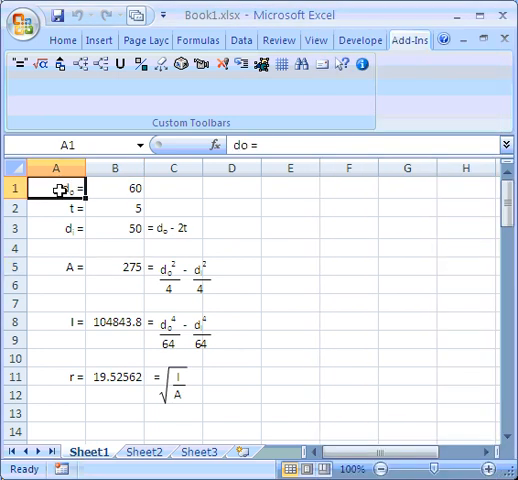
- Edit the A1 label, replacing d with j so it renders as φ₀
click(232, 144)
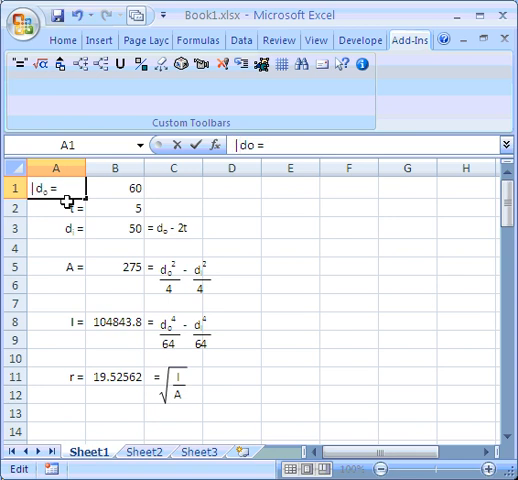
text(j)
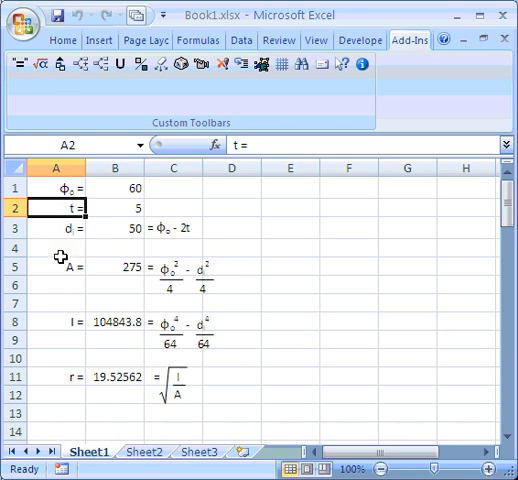
mouse_move(44, 188)
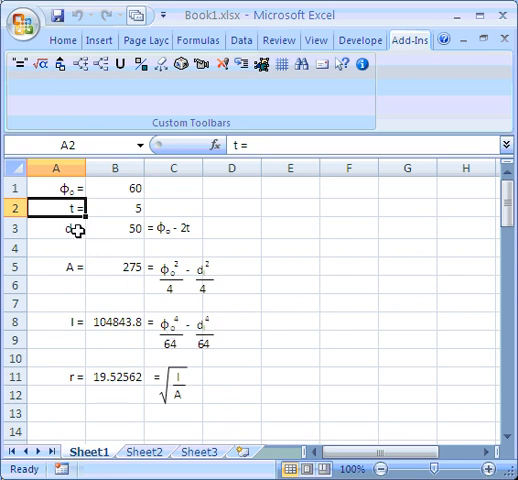
- Open the A3 d label for editing to change it to φ
click(56, 228)
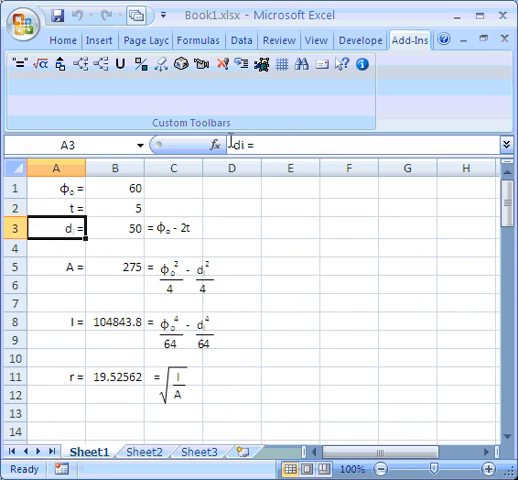
double_click(56, 228)
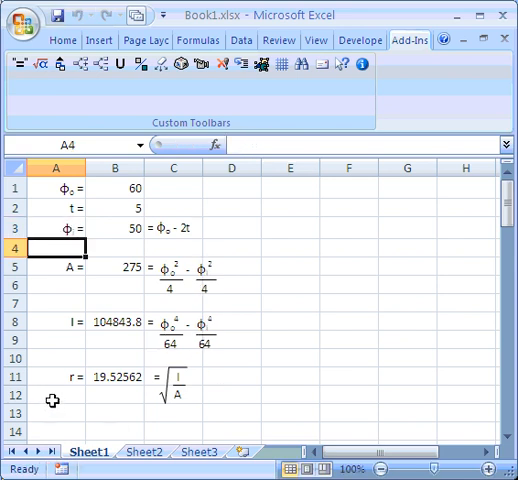
mouse_move(92, 300)
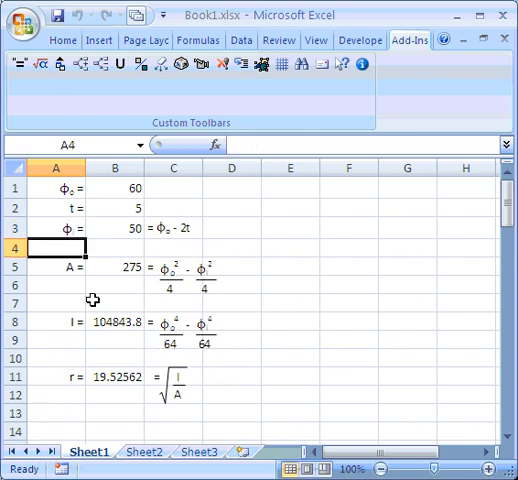